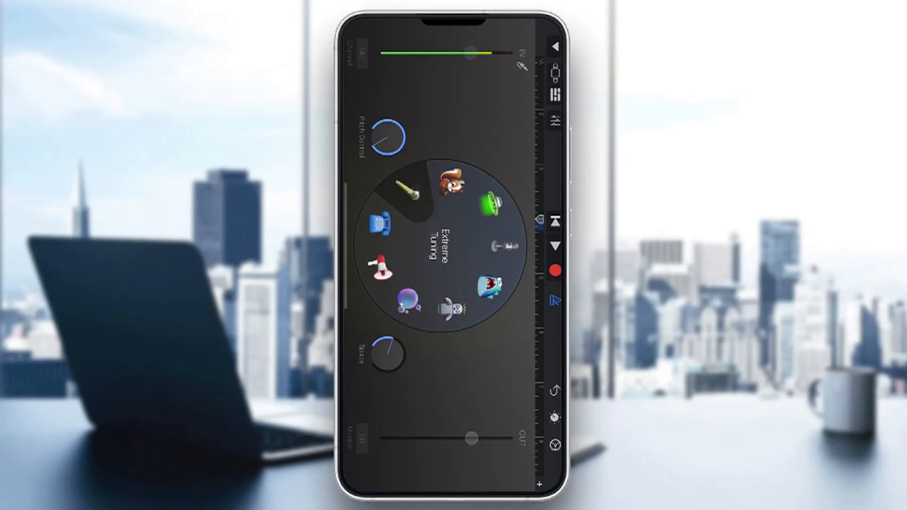
Switch from the Audio Recorder screen to the tracks view showing all tracks.
click(504, 243)
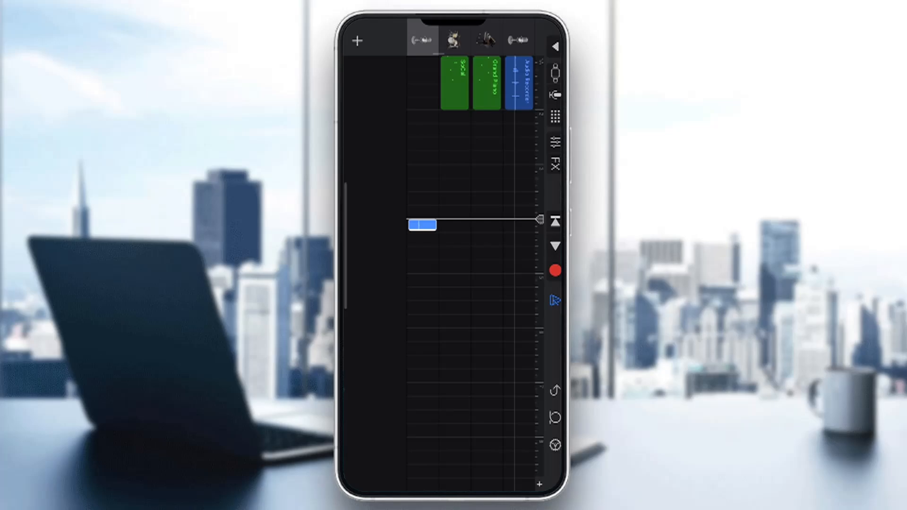
Move the recorded voice region into the Audio Recorder track at the song start.
click(457, 81)
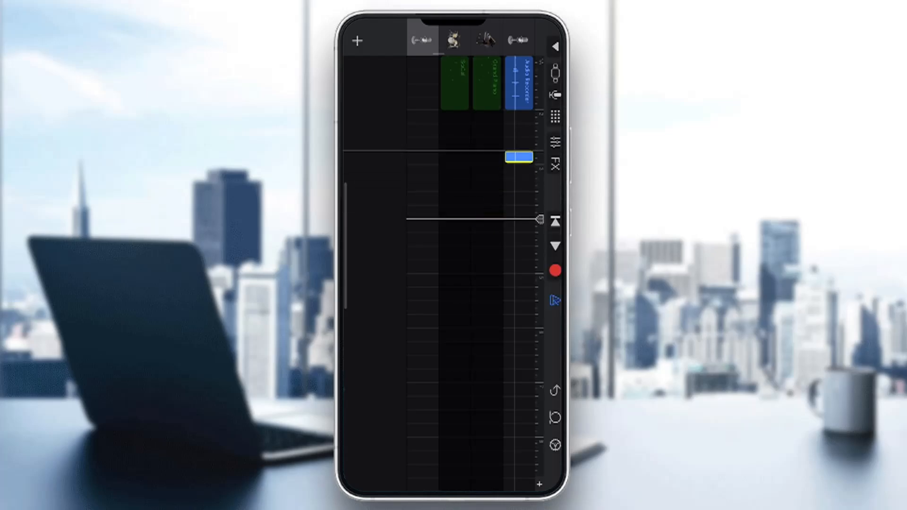
click(518, 157)
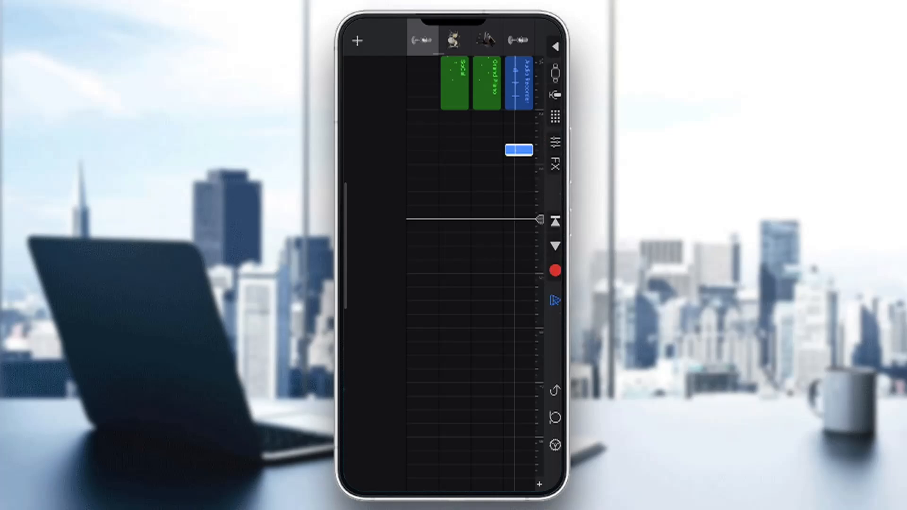
click(515, 150)
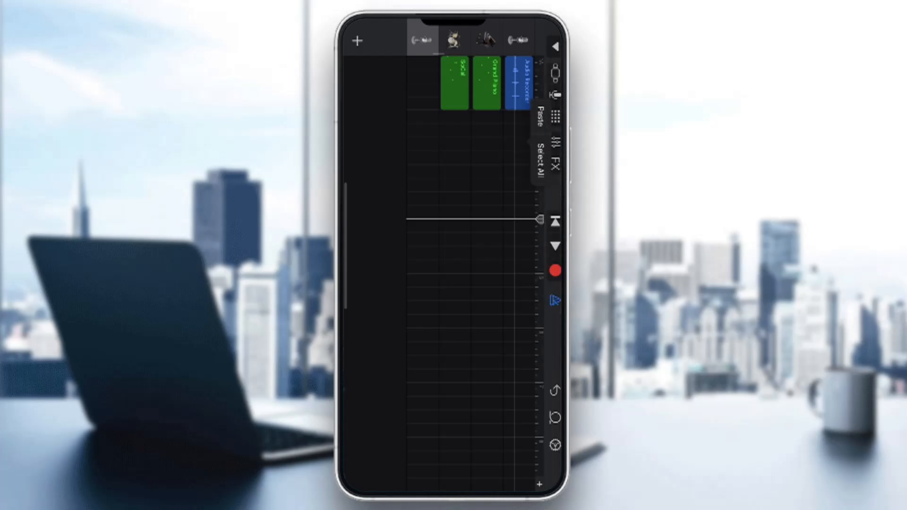